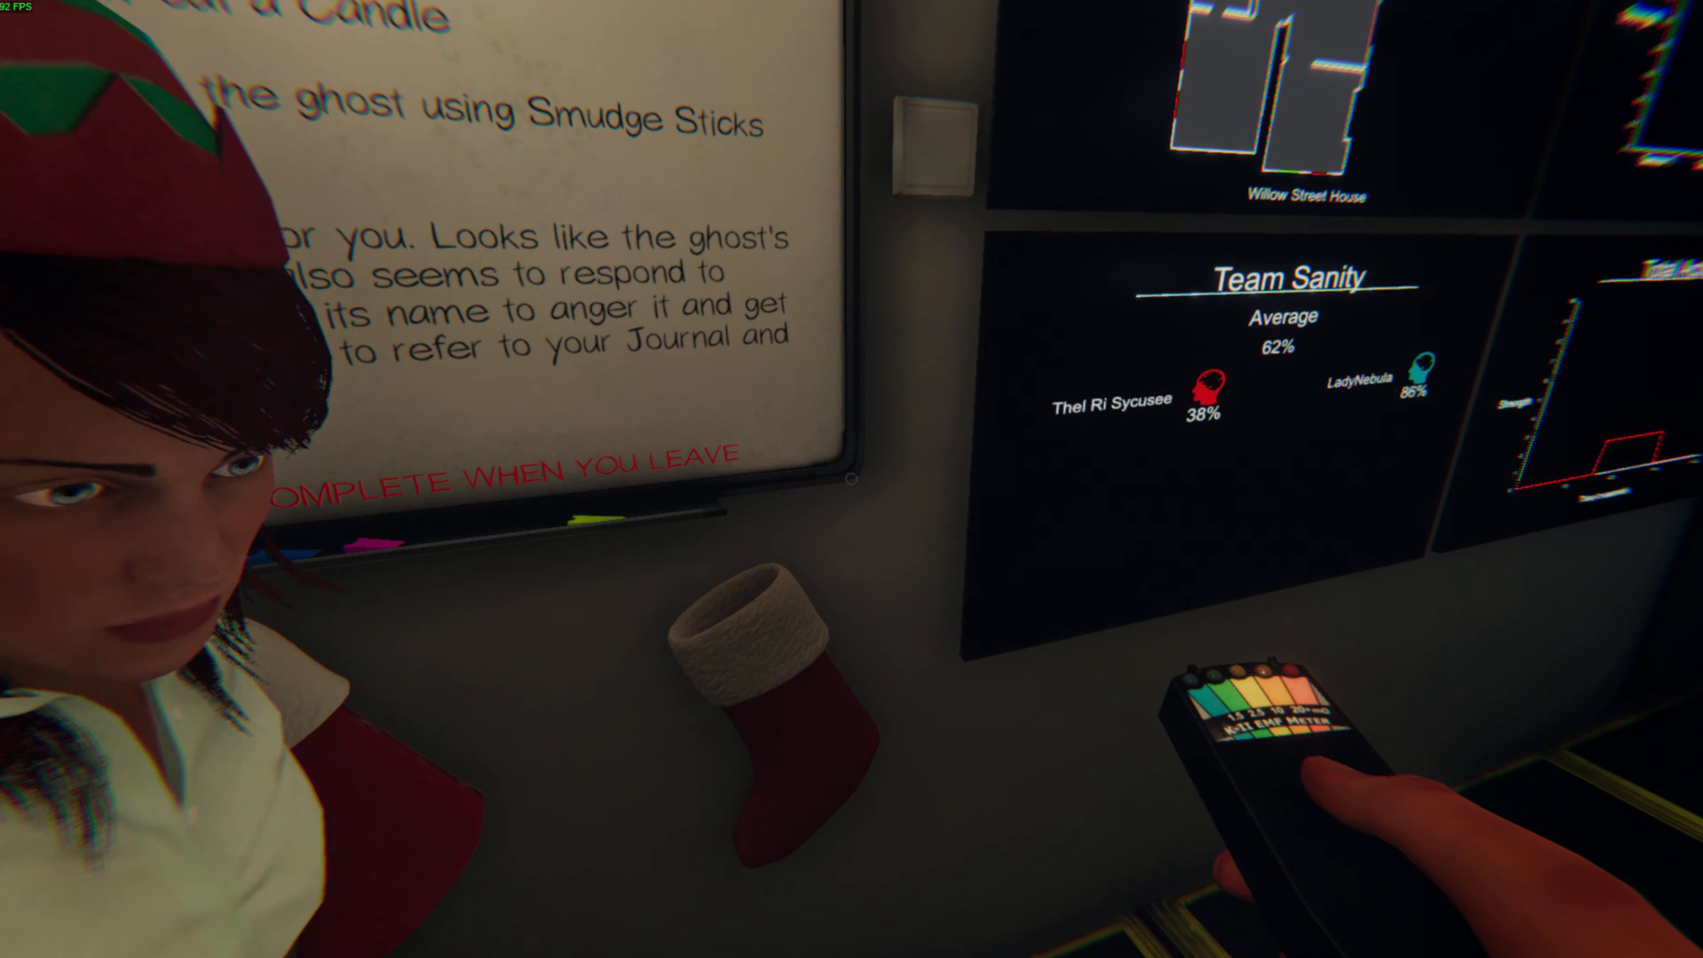
pyautogui.moveTo(851, 480)
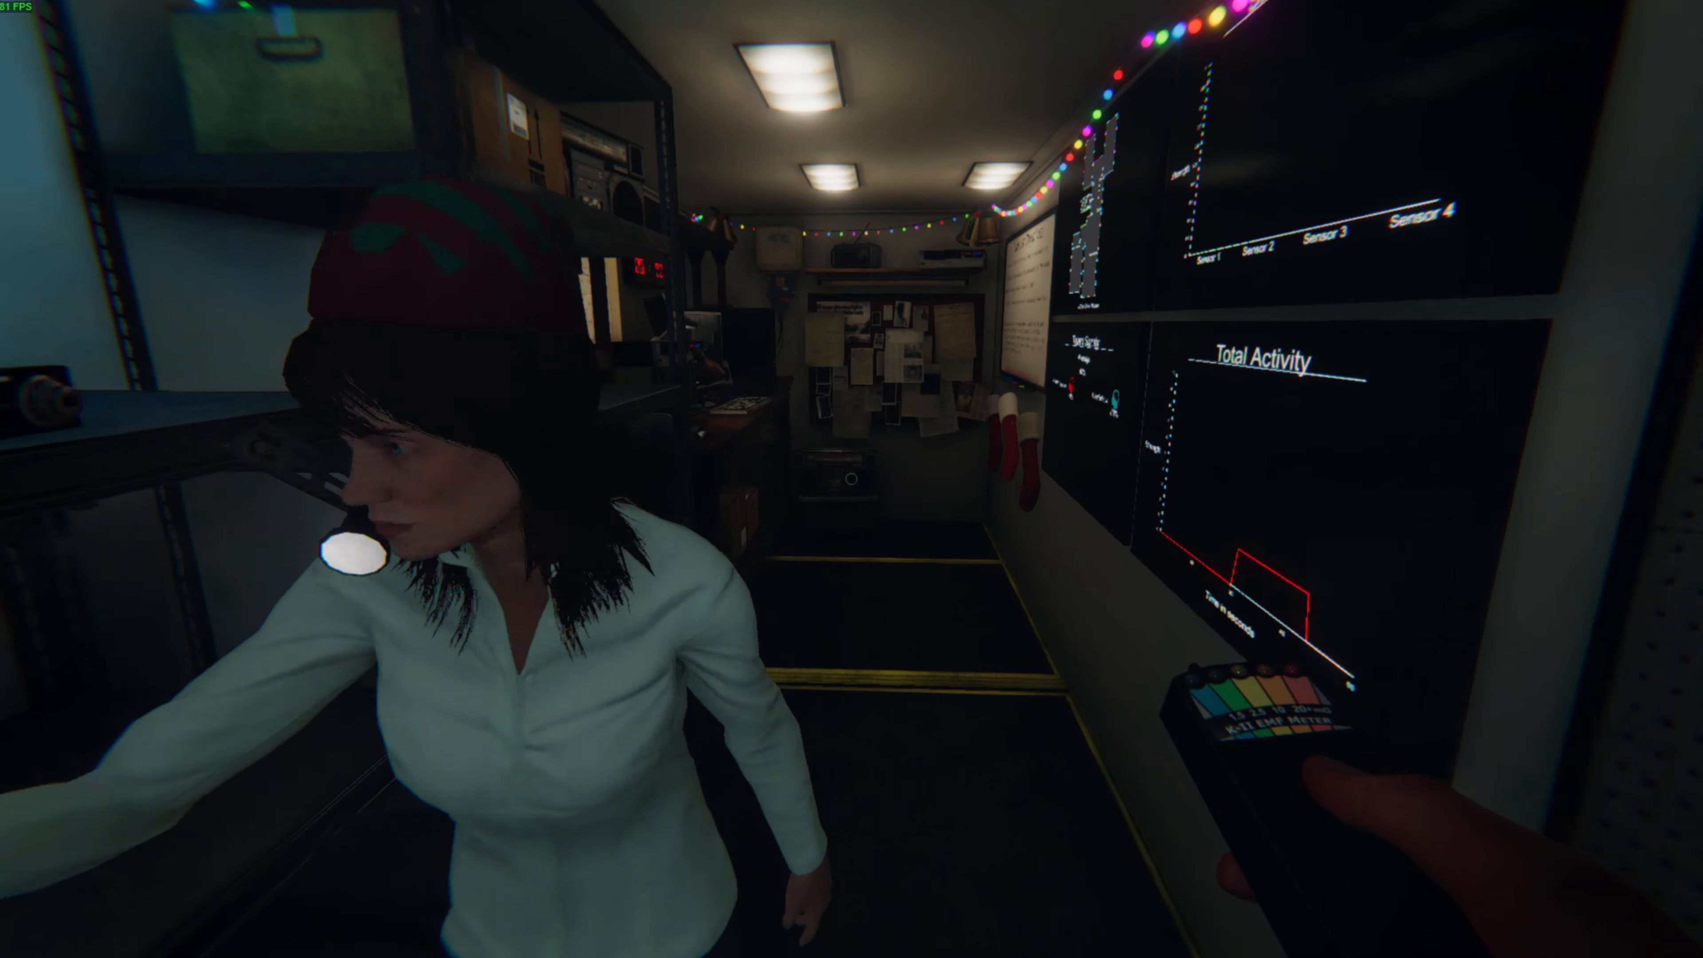
pyautogui.moveTo(852, 479)
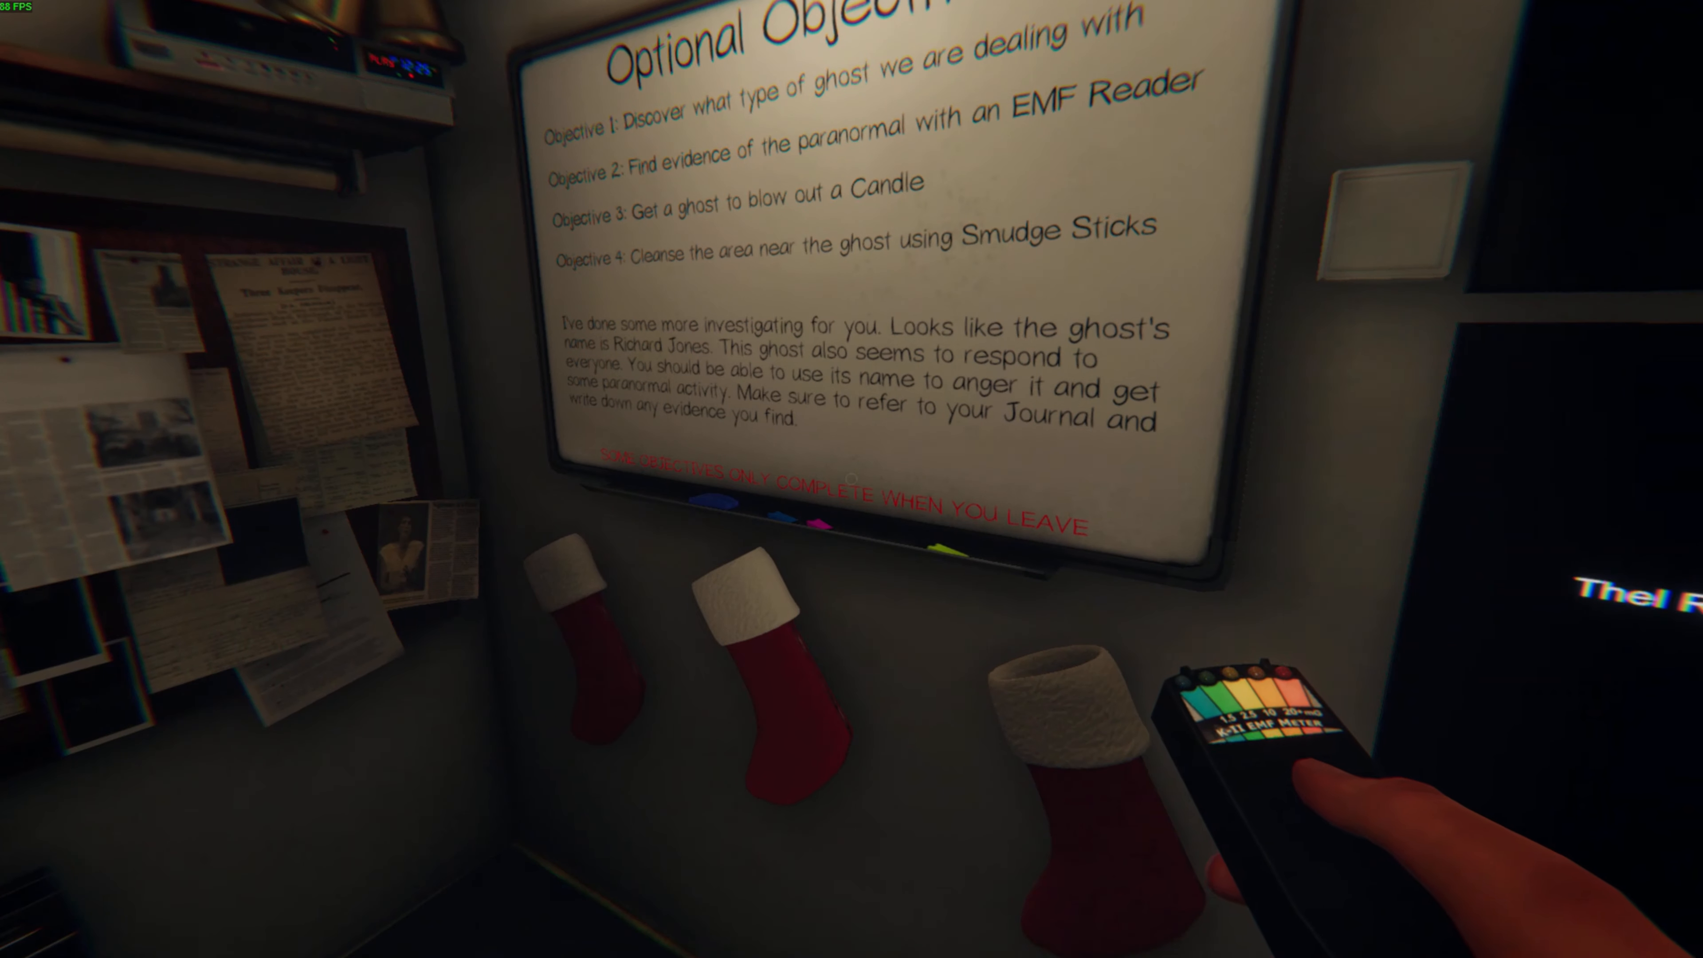
pyautogui.moveTo(852, 480)
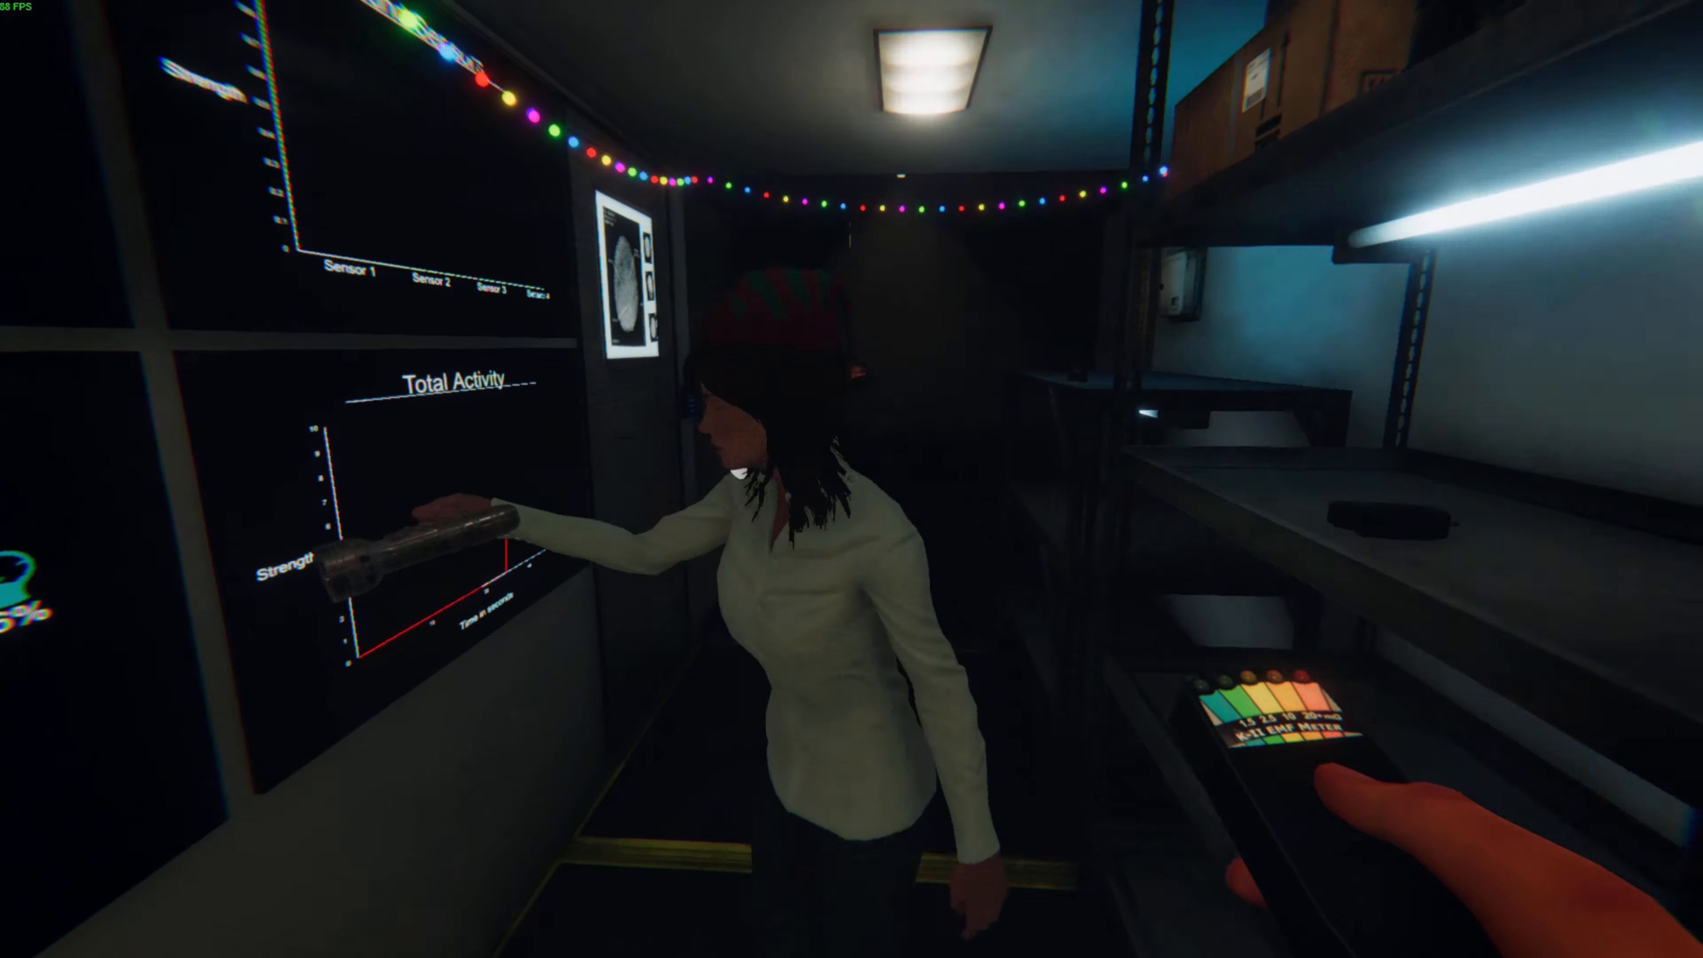
pyautogui.moveTo(852, 479)
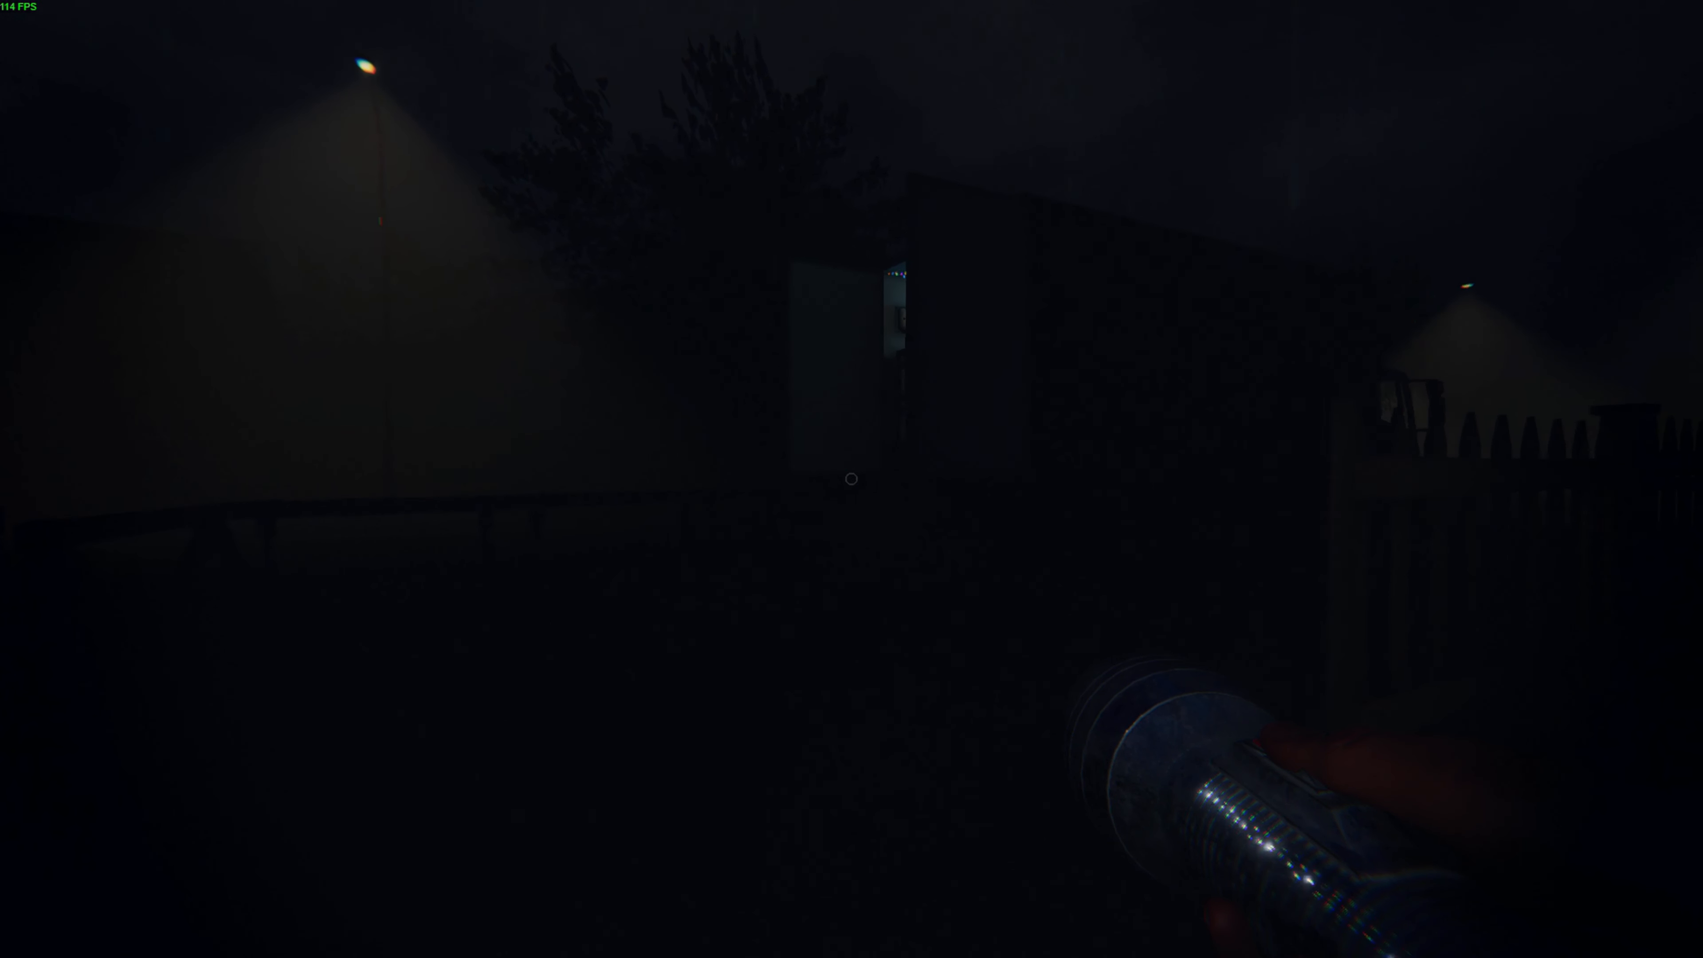
pyautogui.moveTo(852, 479)
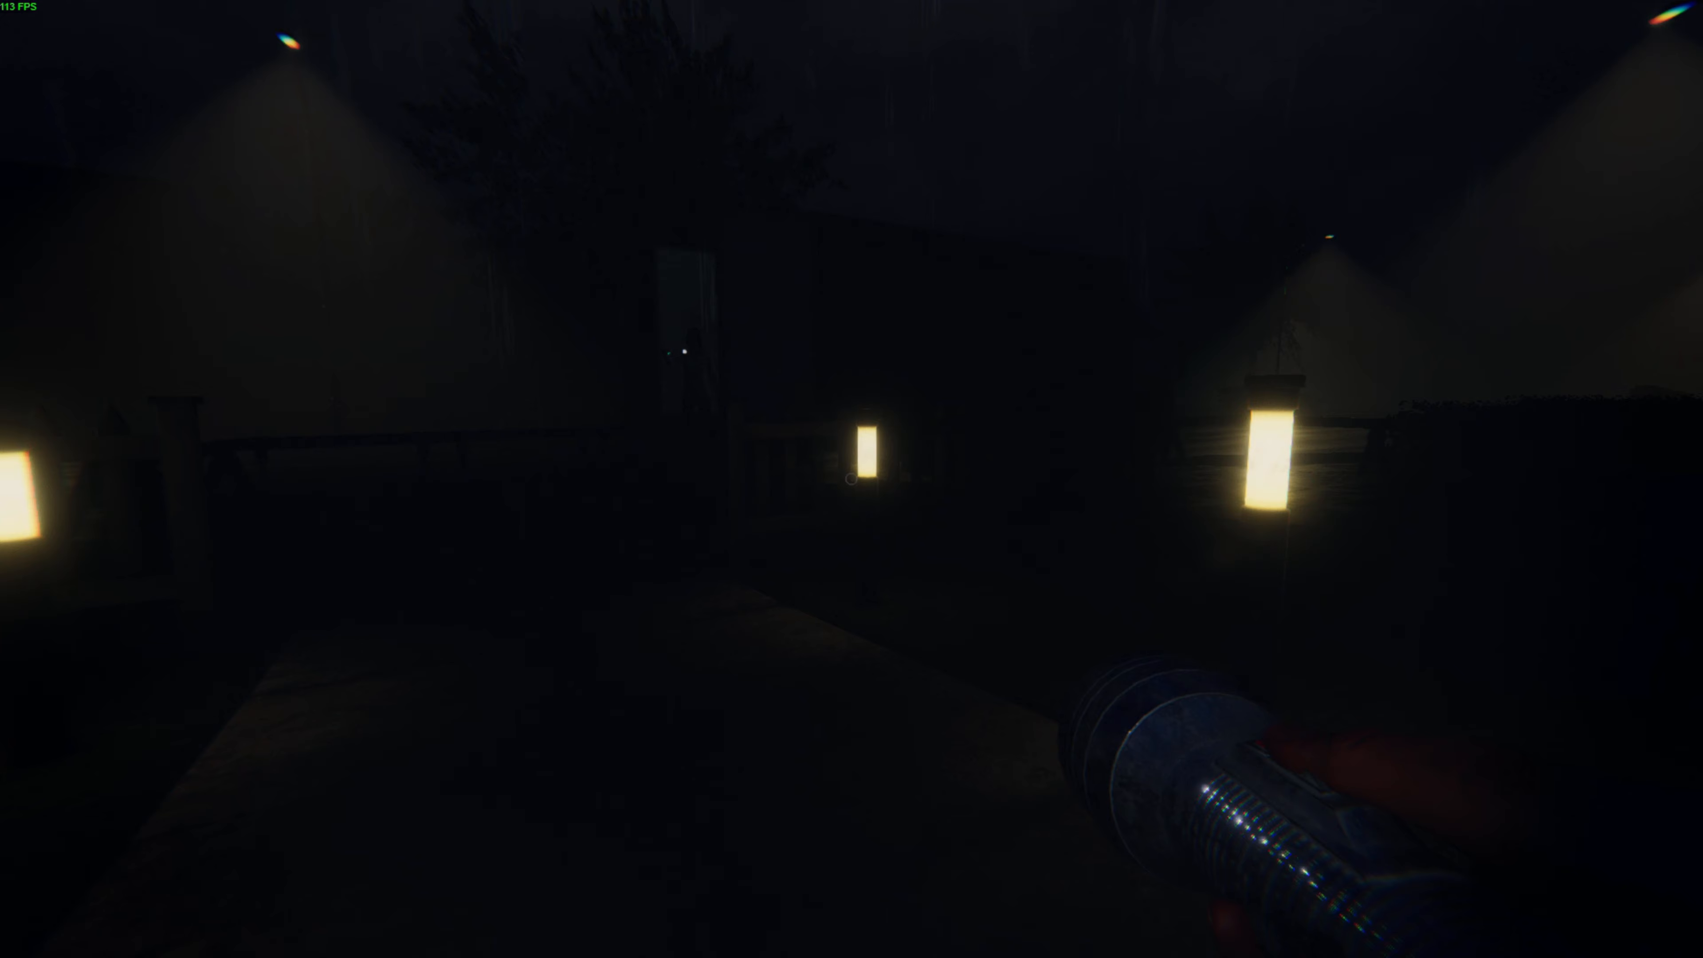
pyautogui.moveTo(852, 479)
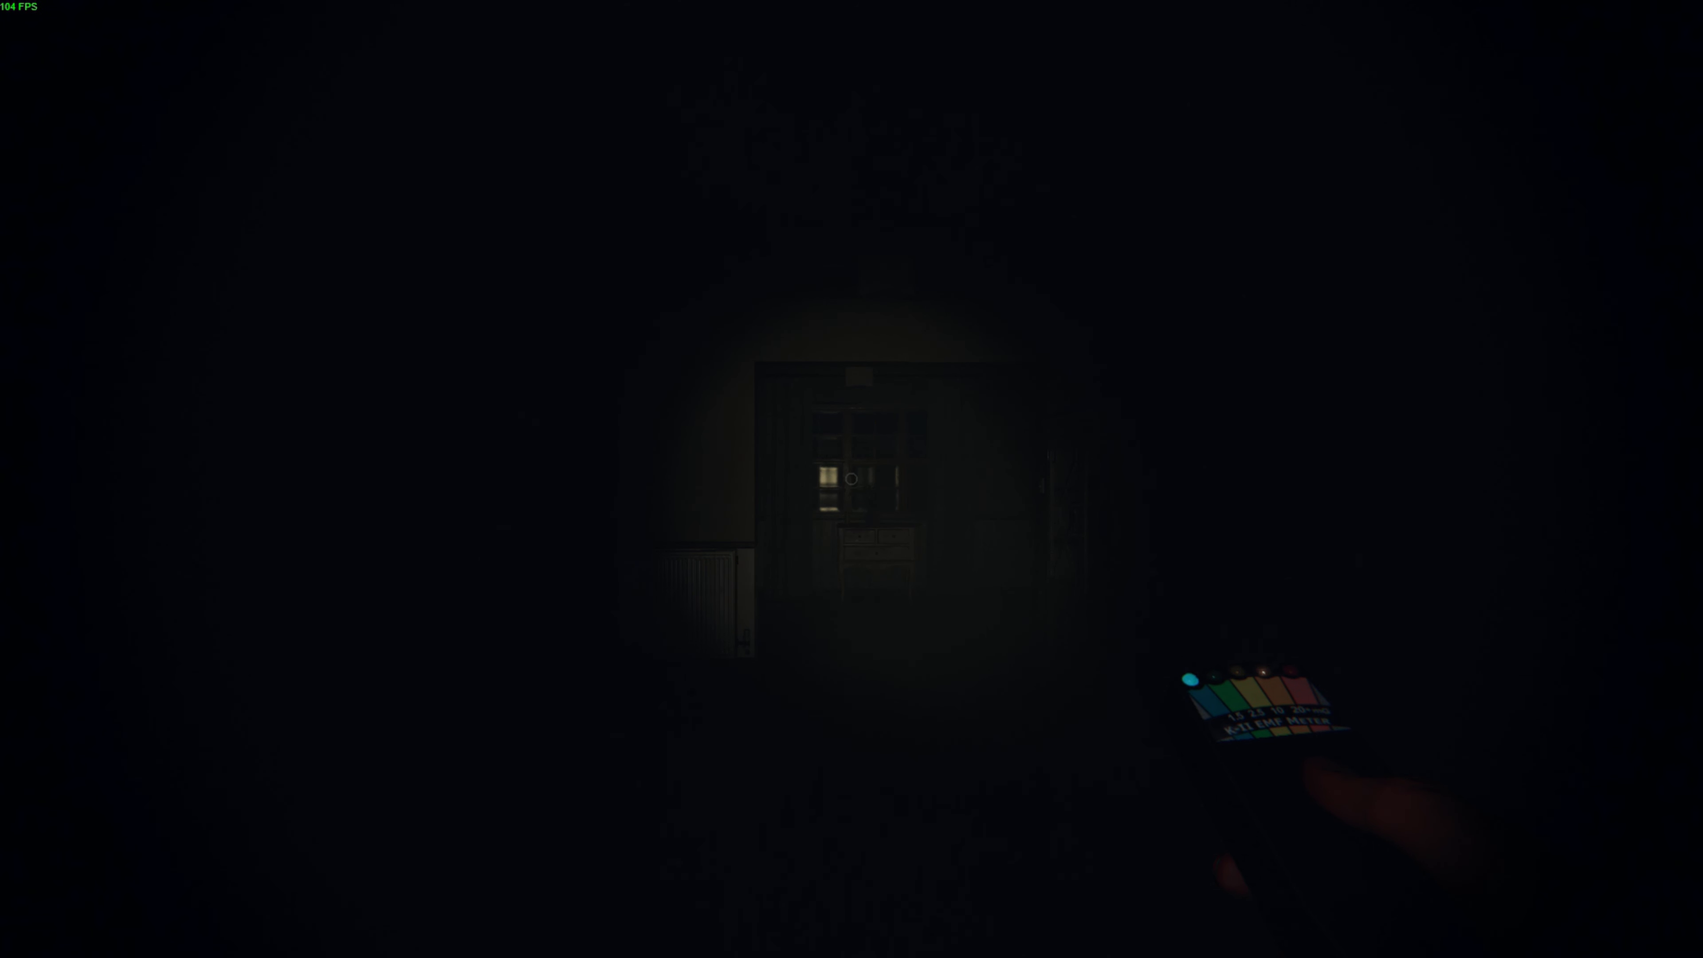
pyautogui.moveTo(852, 479)
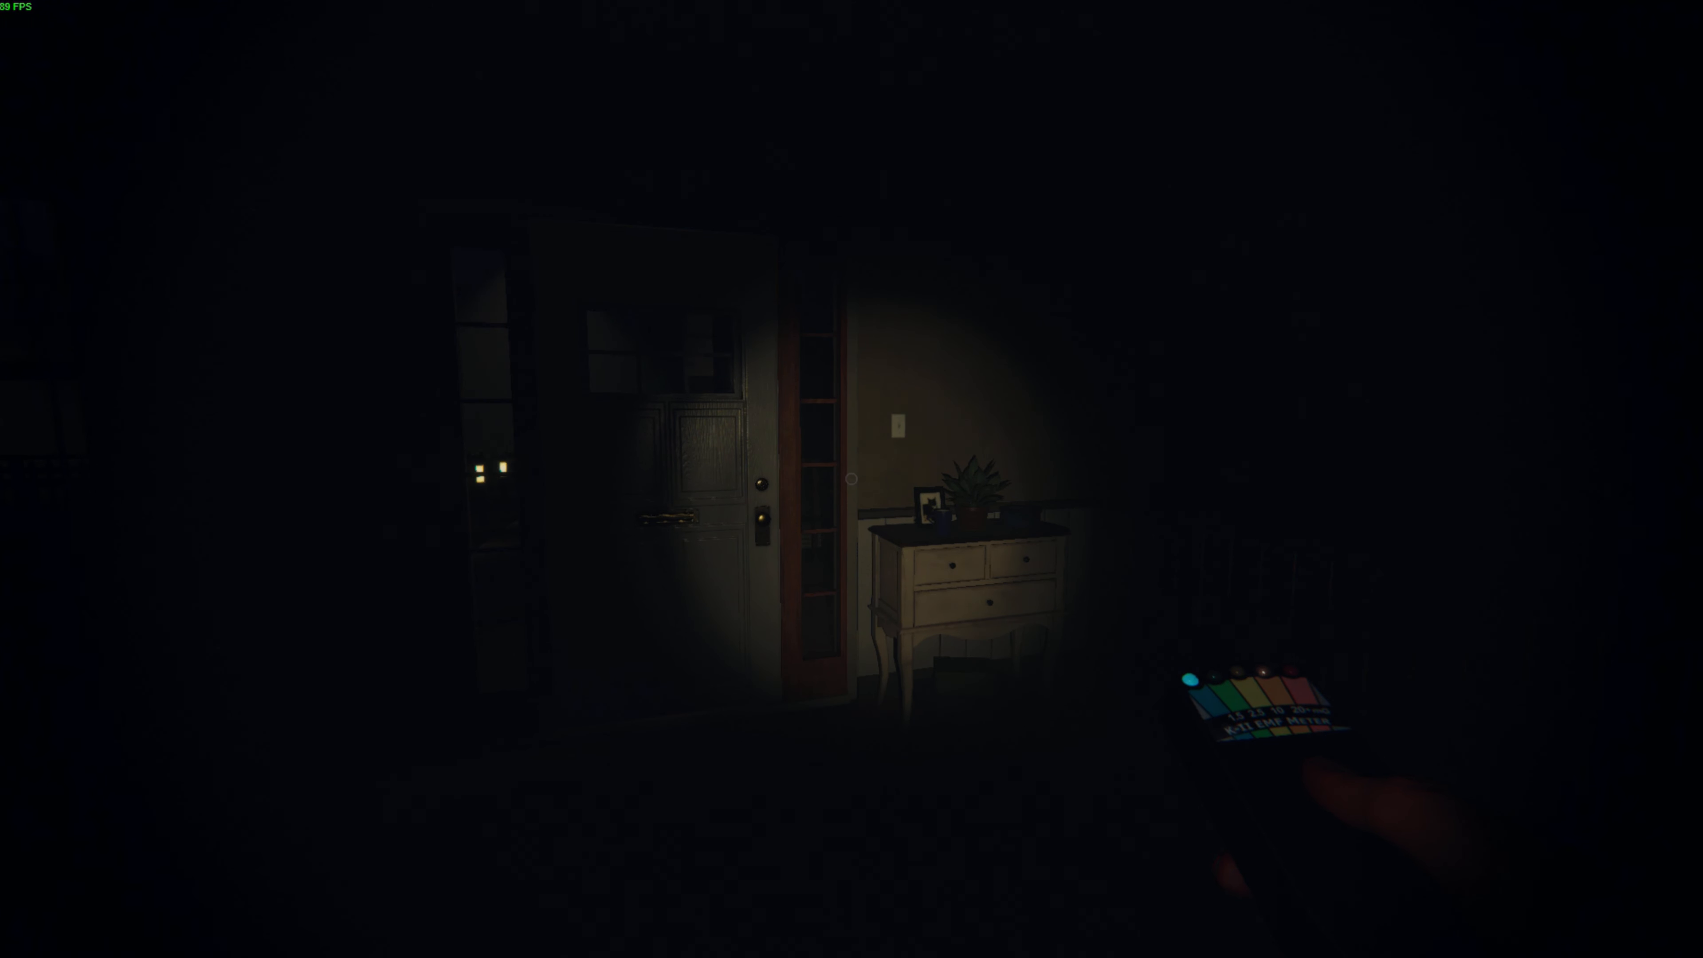
pyautogui.moveTo(852, 479)
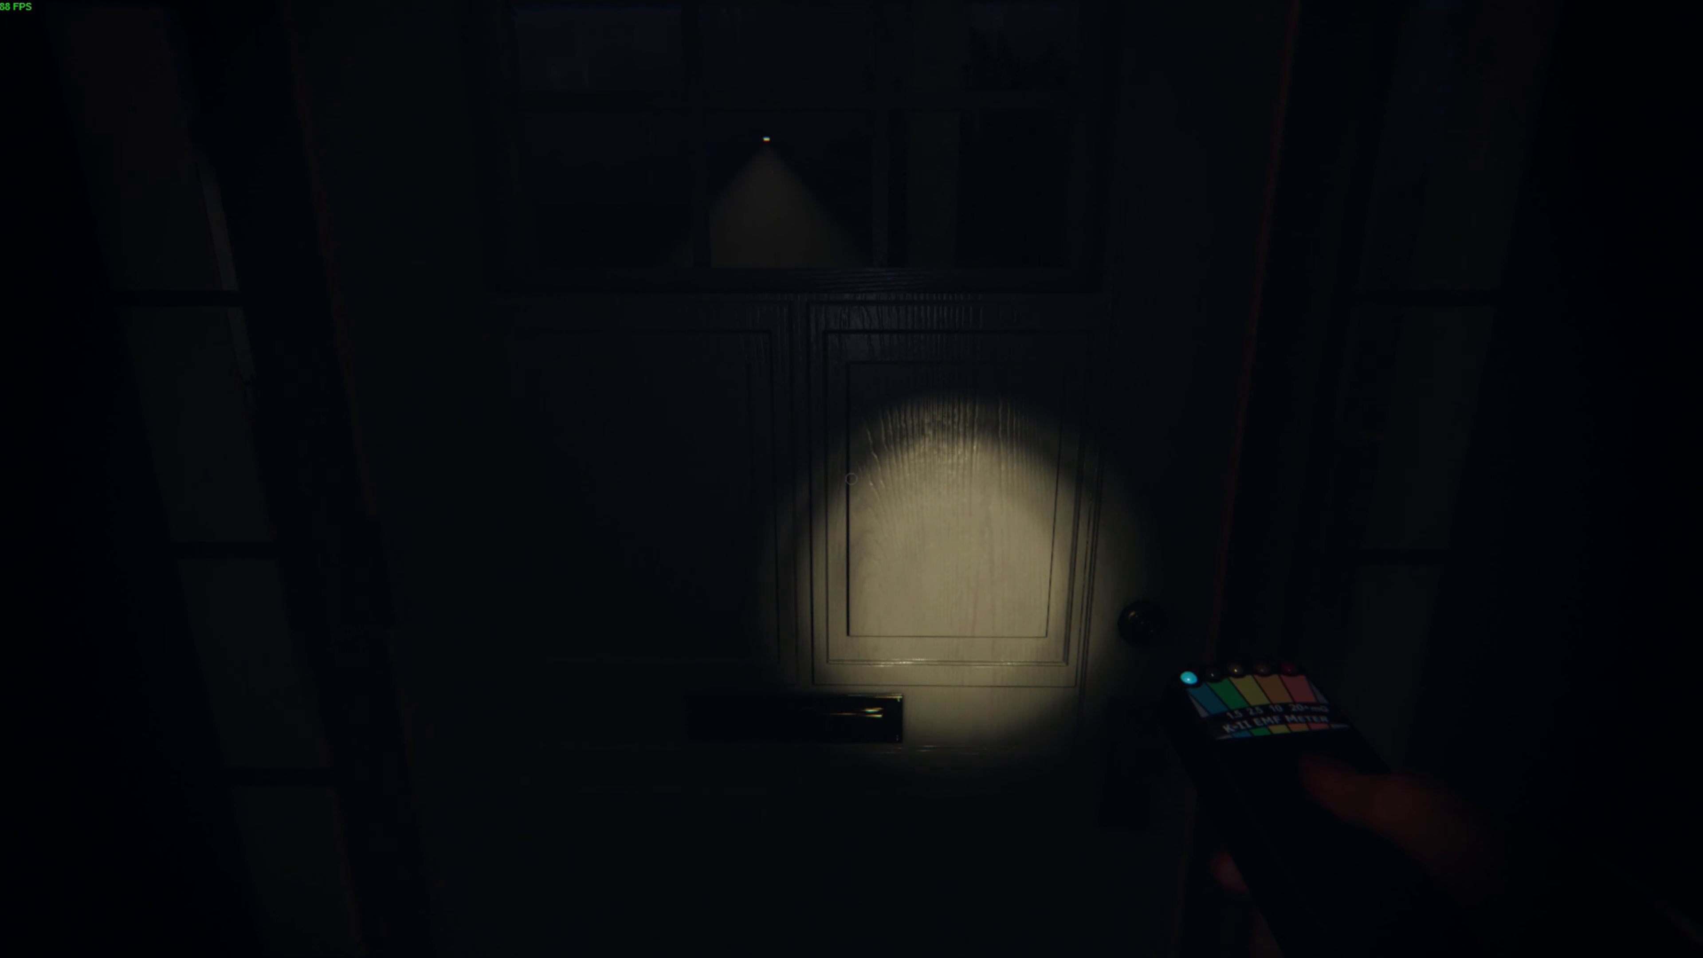